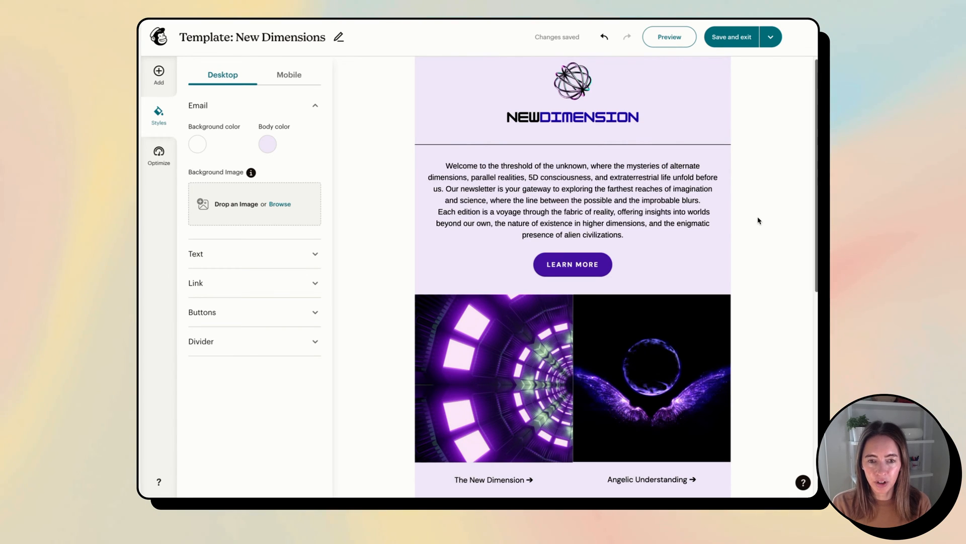
mouse_move(751, 217)
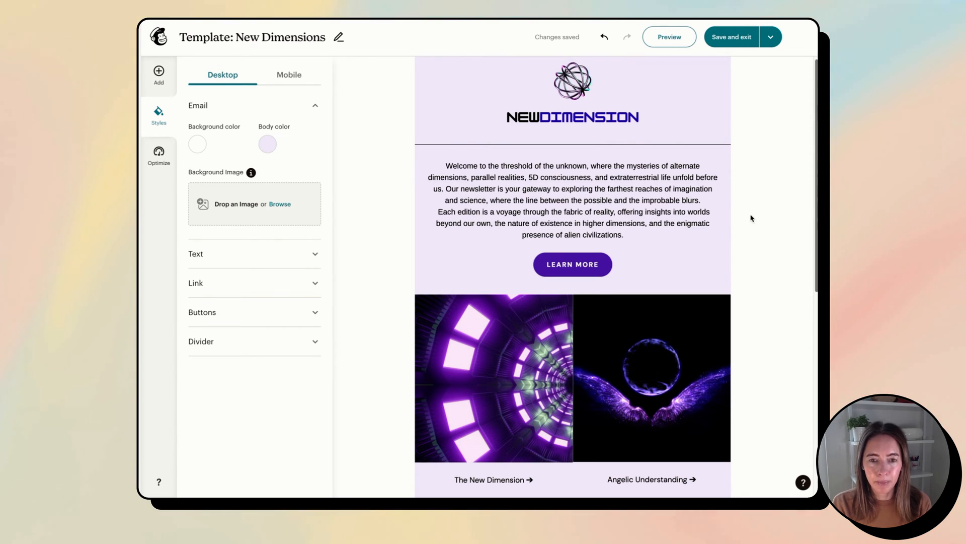
mouse_move(749, 198)
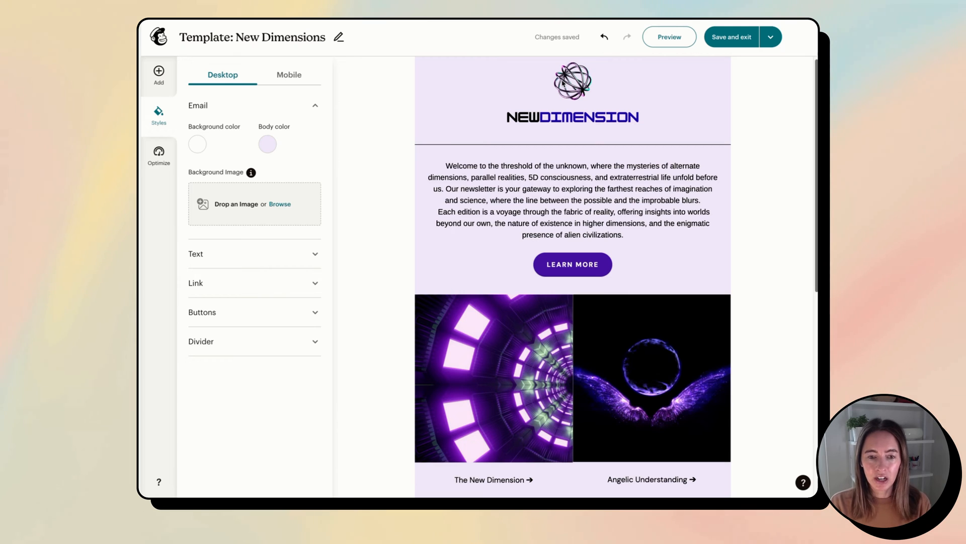
mouse_move(567, 75)
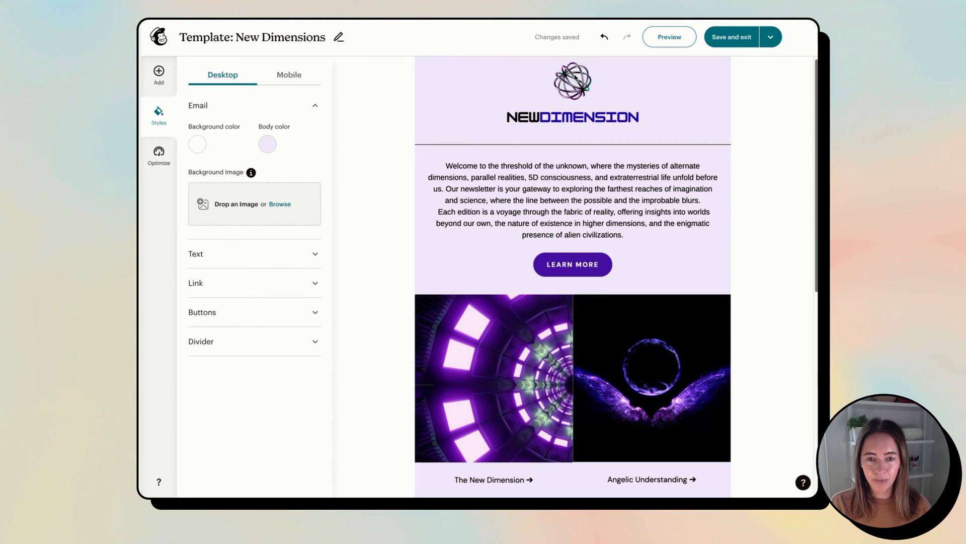
Show the Content blocks panel from the editor's left sidebar
left_click(572, 80)
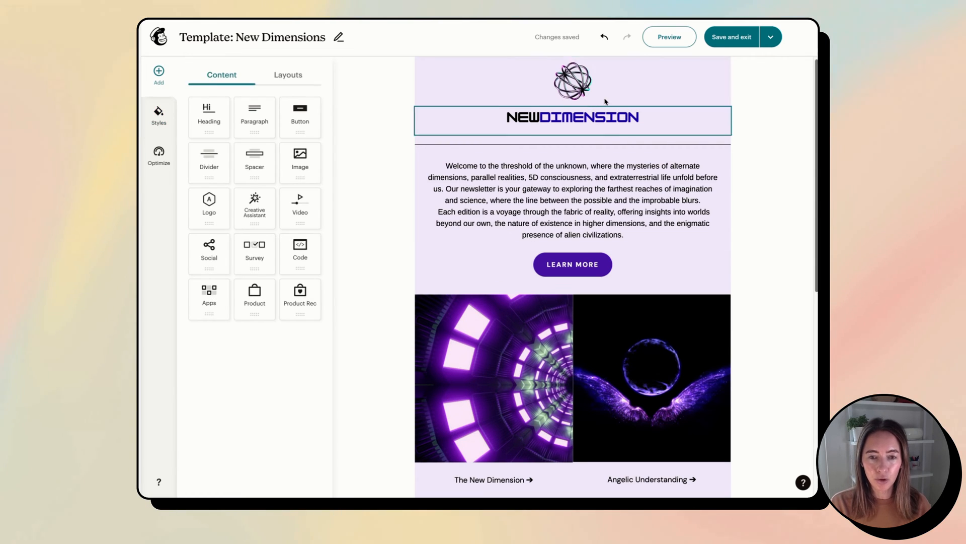
left_click(572, 81)
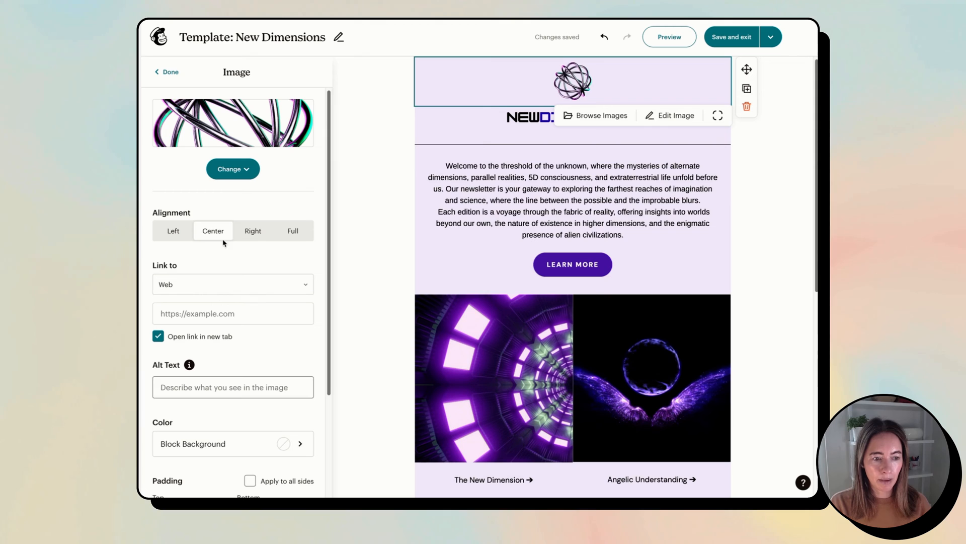
left_click(293, 231)
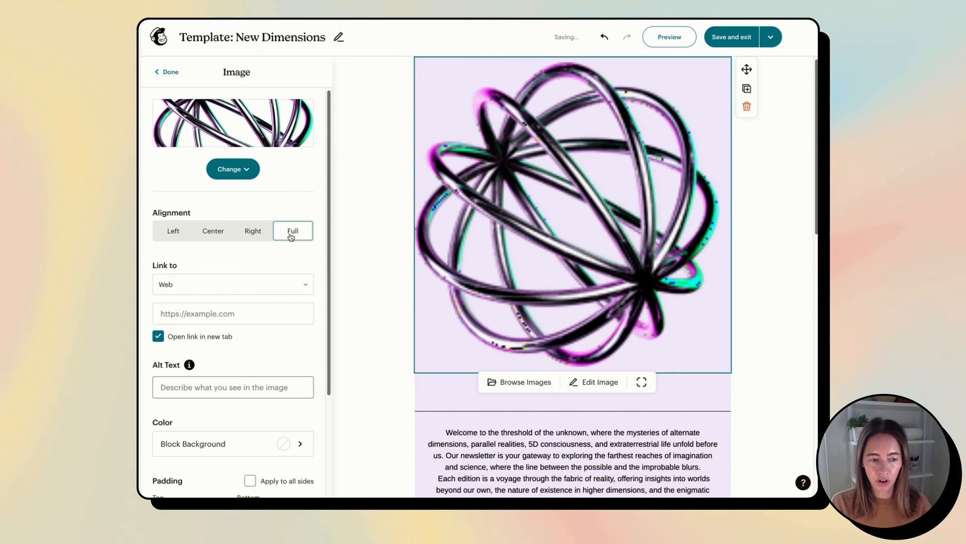
left_click(213, 230)
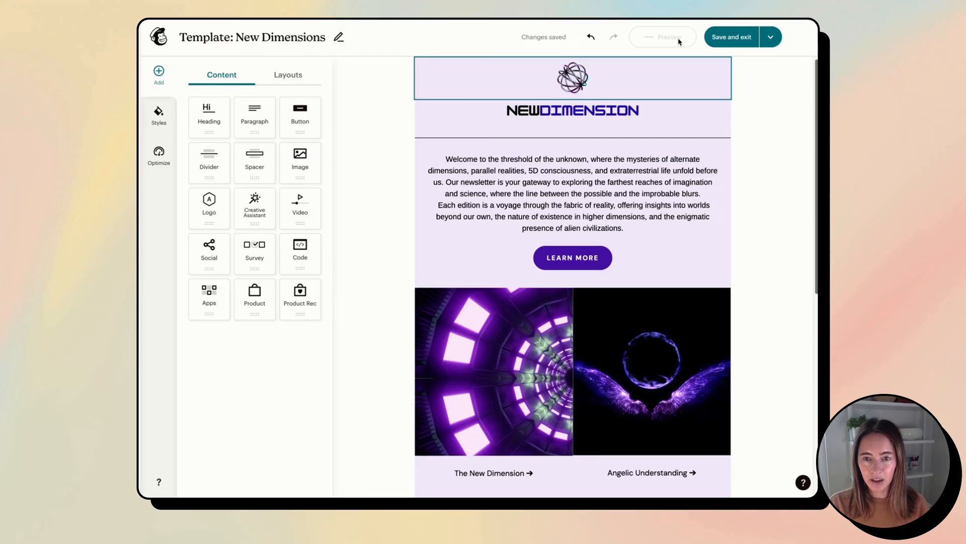
Preview the template on mobile, revealing the oversized header logo, then return to desktop view
left_click(663, 37)
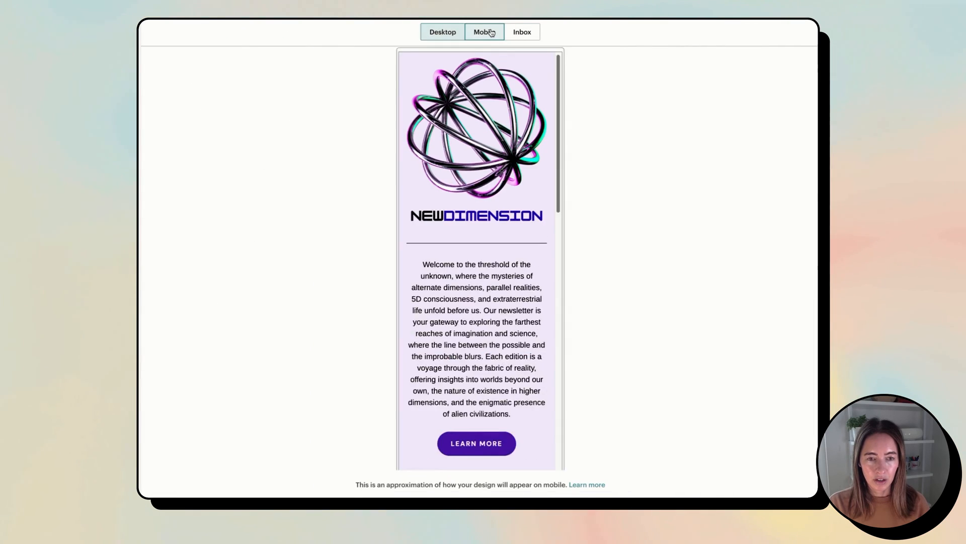
left_click(484, 32)
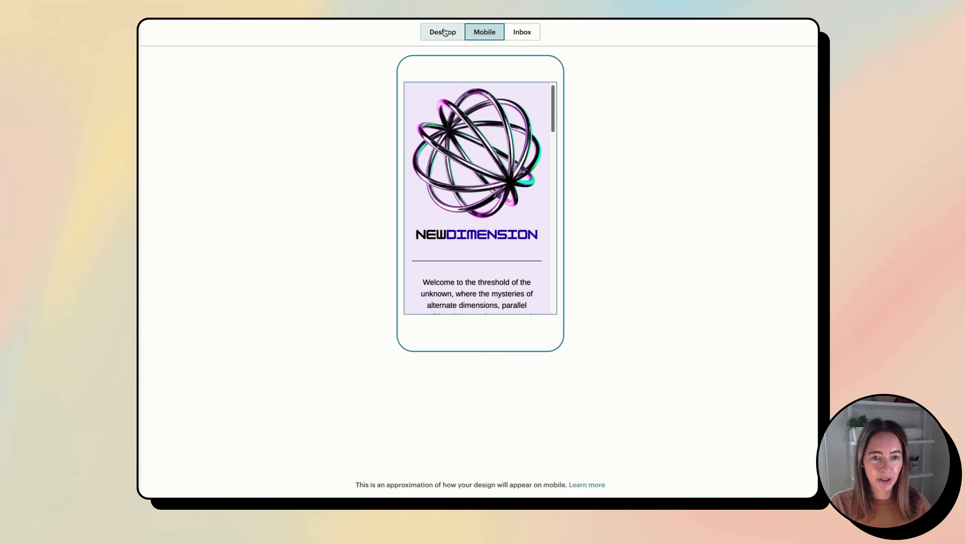
left_click(442, 31)
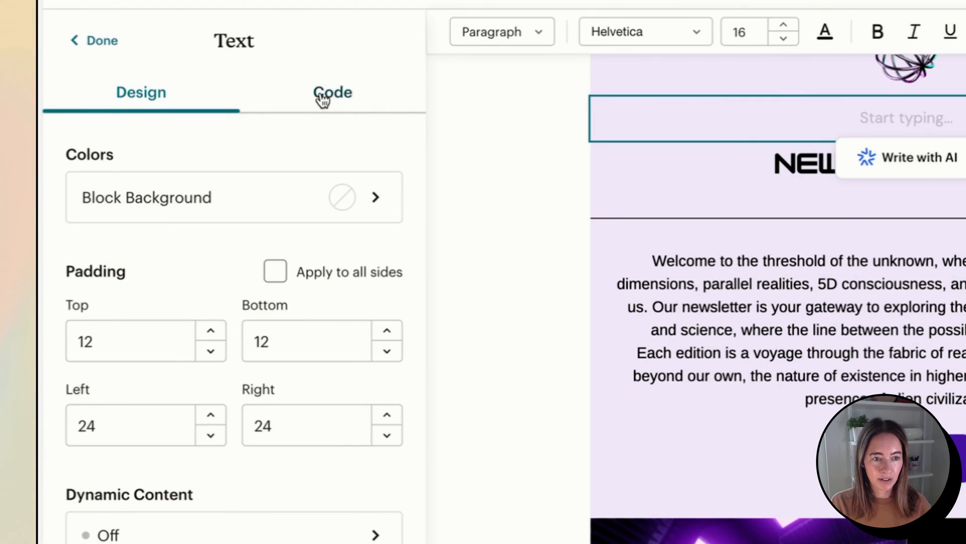
Enter an <img> tag with alt 'image name' and width 500 in the text block's HTML source
left_click(333, 92)
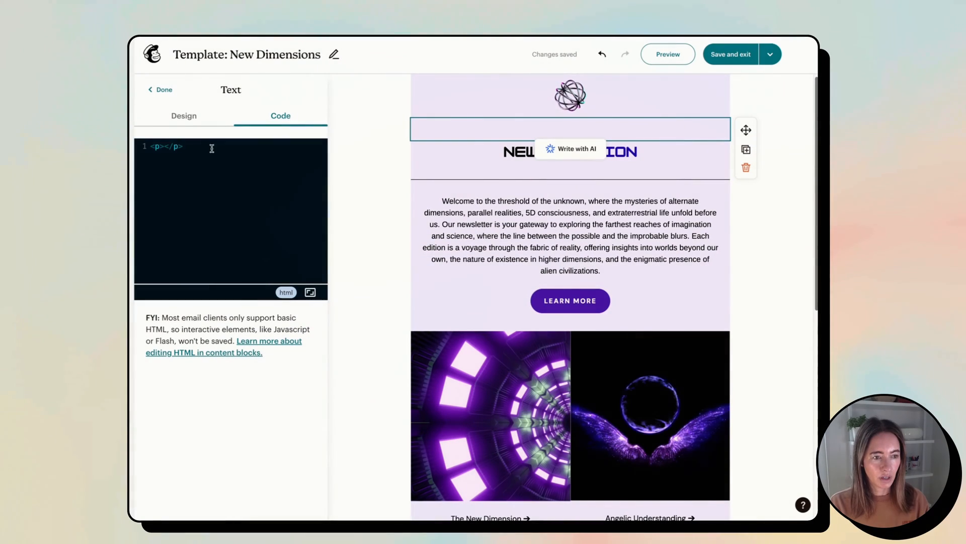
type("<img src=\"\" alt=\"image name\" width=\"500\" height=\"\">")
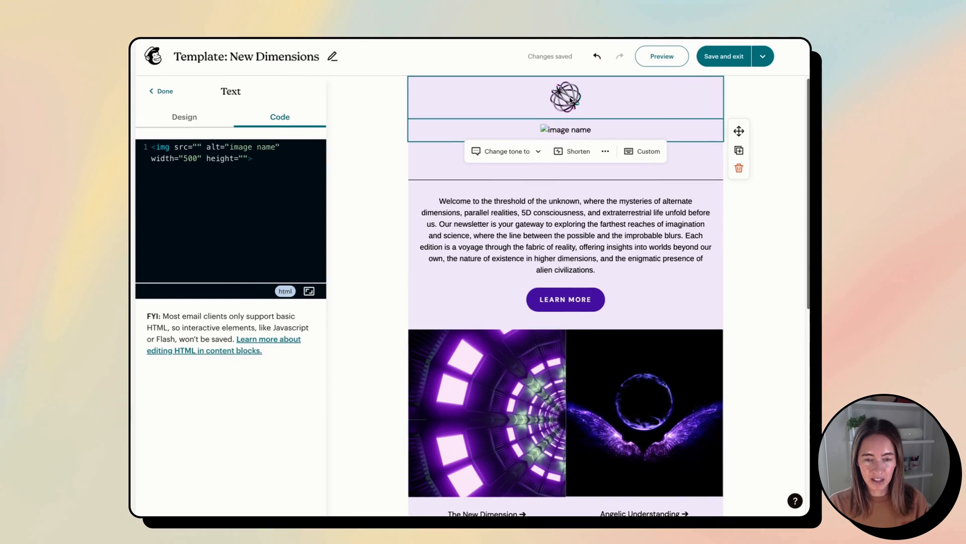
Point the img src at the header logo's mcusercontent.com address and change the width to 70
right_click(566, 96)
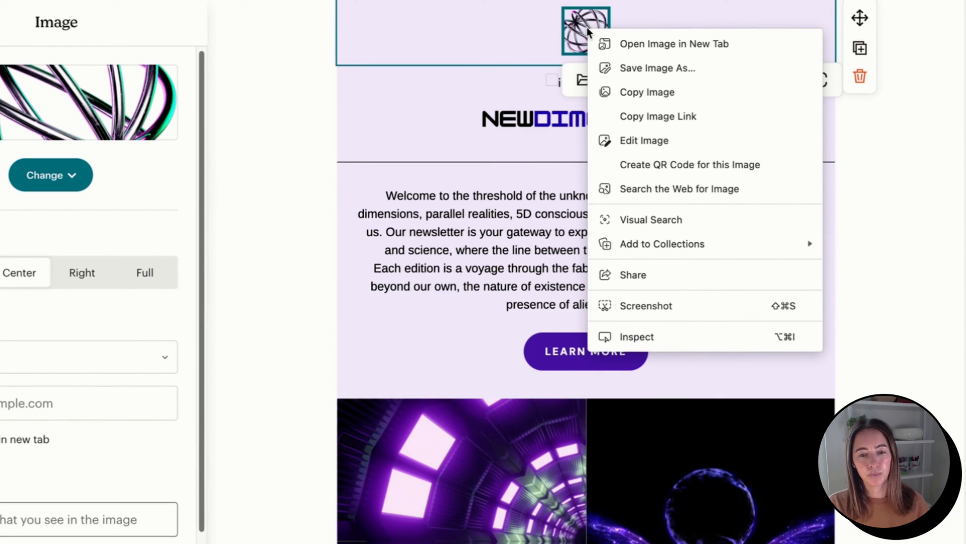
mouse_move(658, 116)
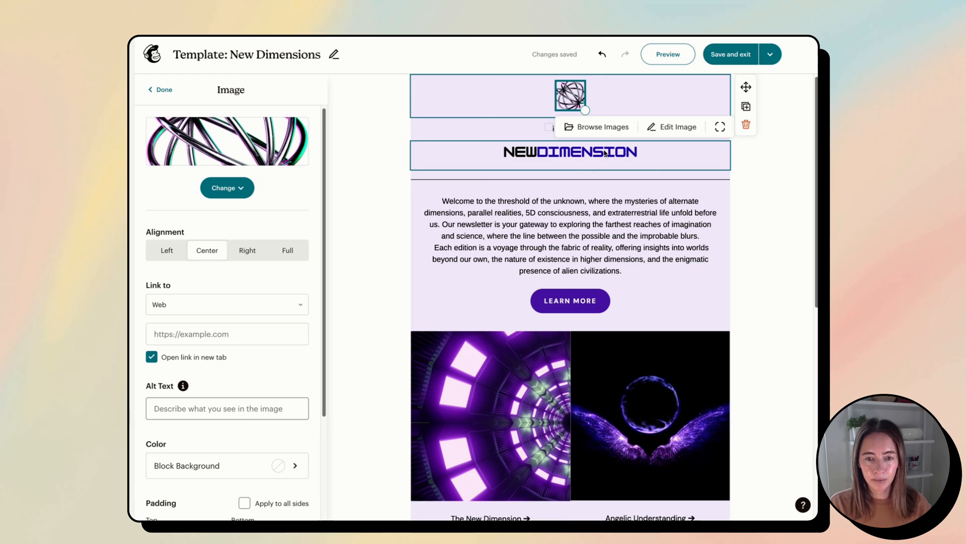
left_click(569, 152)
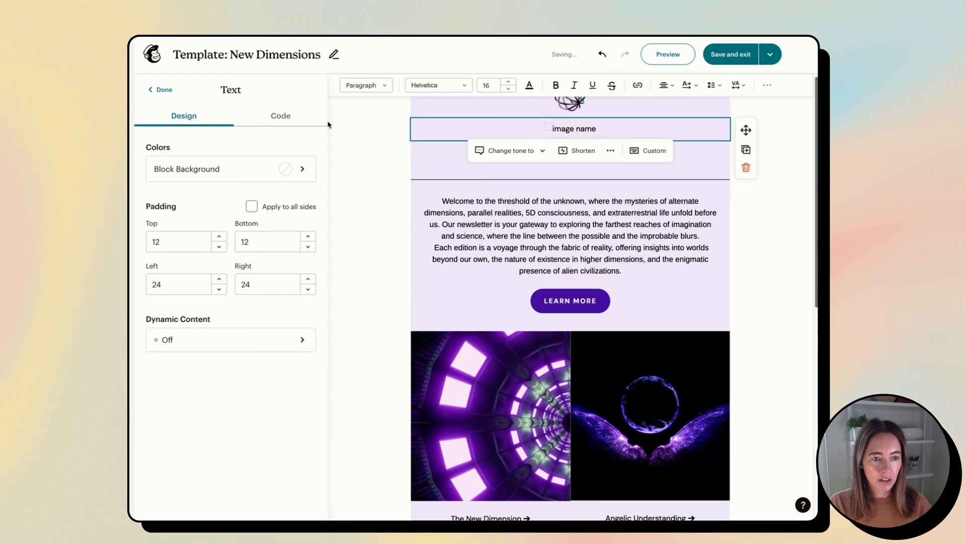
left_click(280, 116)
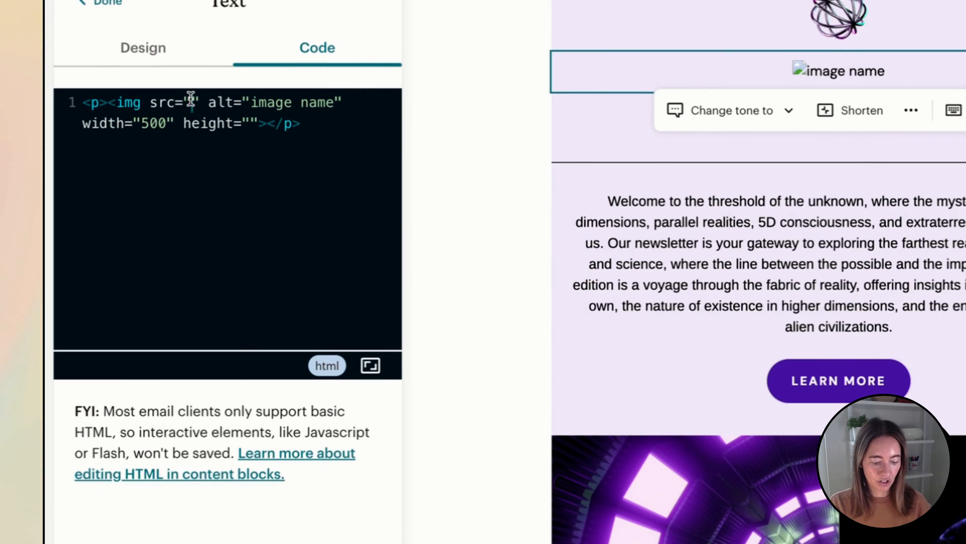
type("https://dim.mcusercontent.com/cs/a4aeb7c8b4e10927375d5effc/images/a3631689-e8a0-60cb-dd26-7c7add63f95a.png?w=79&dpr=2")
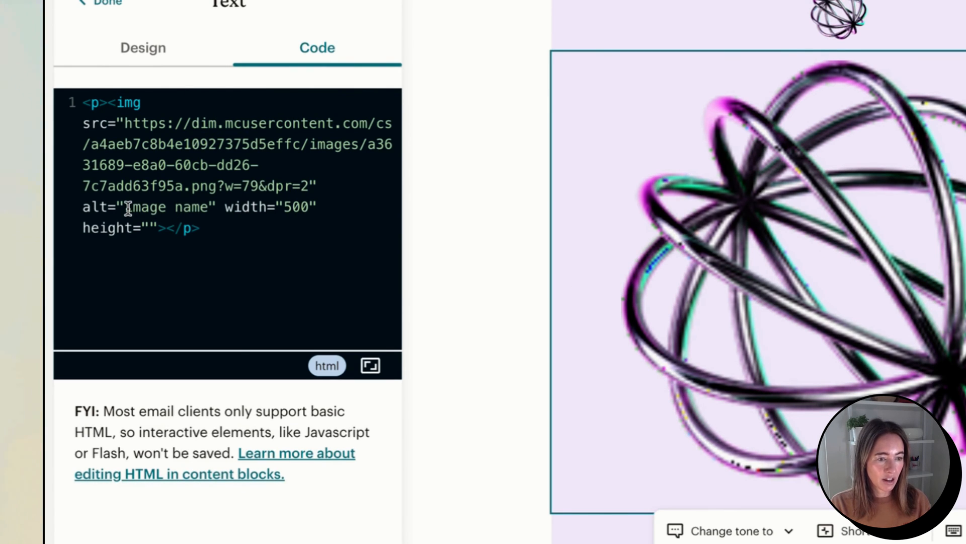
double_click(146, 208)
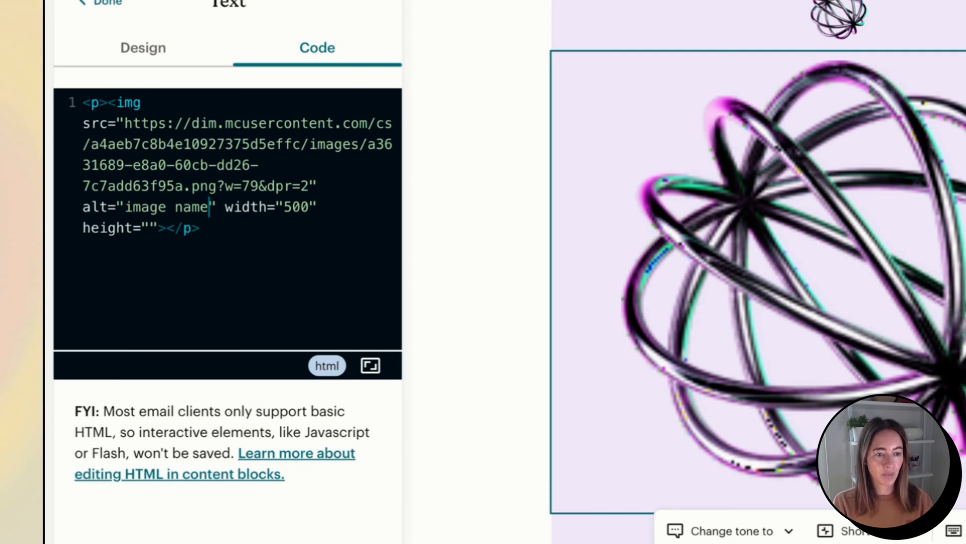
mouse_move(297, 221)
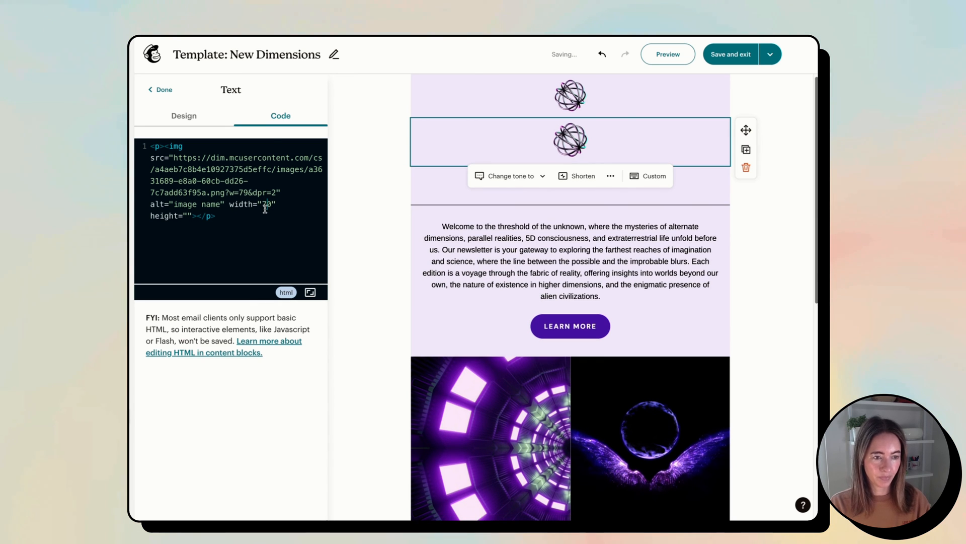
Leave the icon block's HTML source and preview the template with the small coded icon
left_click(183, 116)
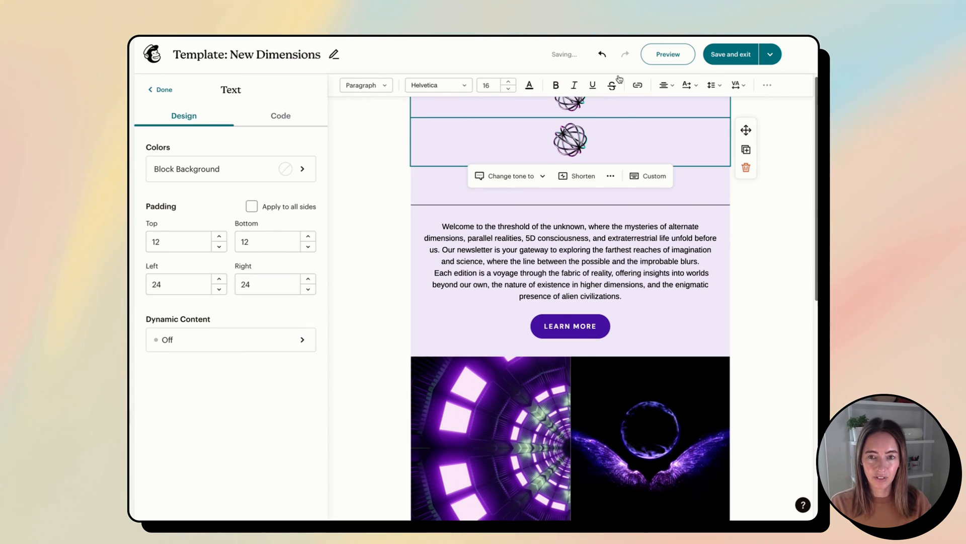
left_click(668, 54)
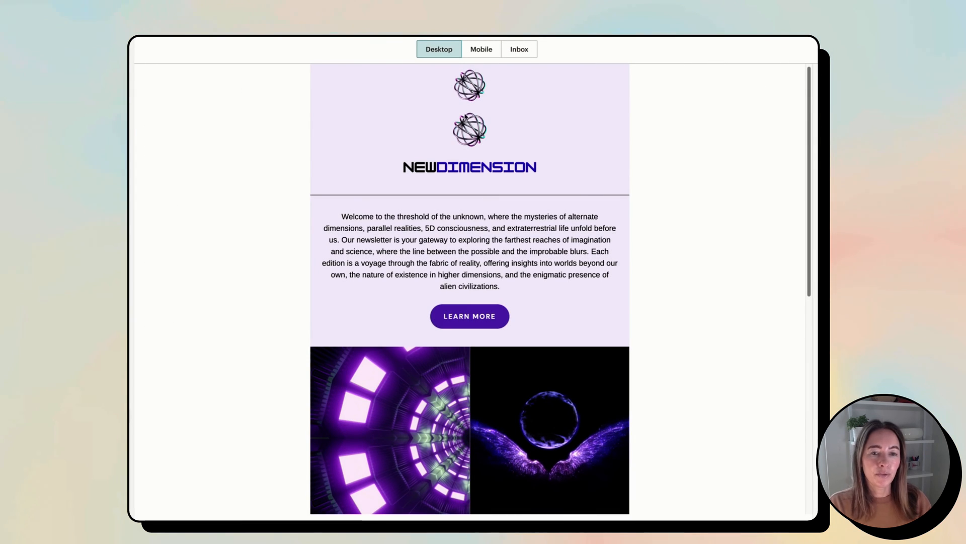
left_click(481, 50)
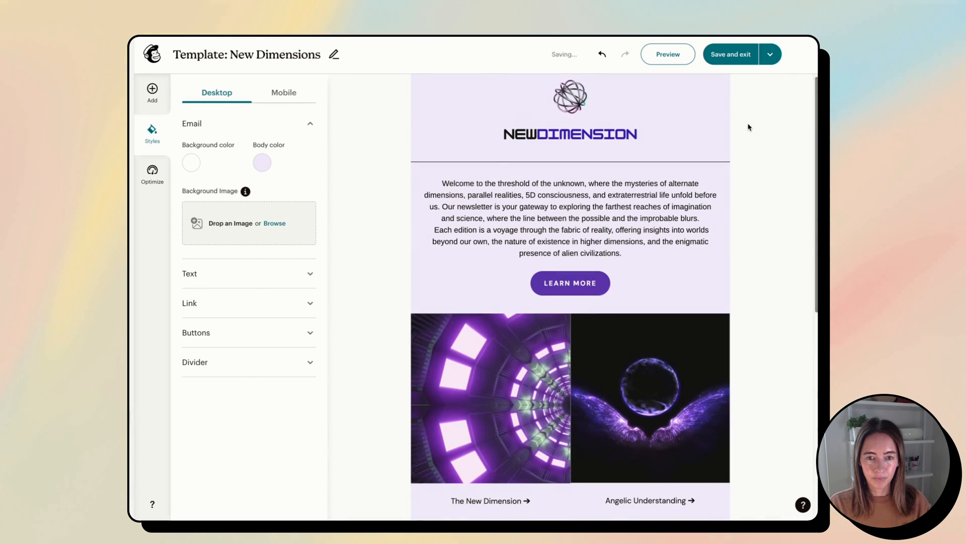
View the icon text block's HTML source showing the image tag at width 70
left_click(570, 120)
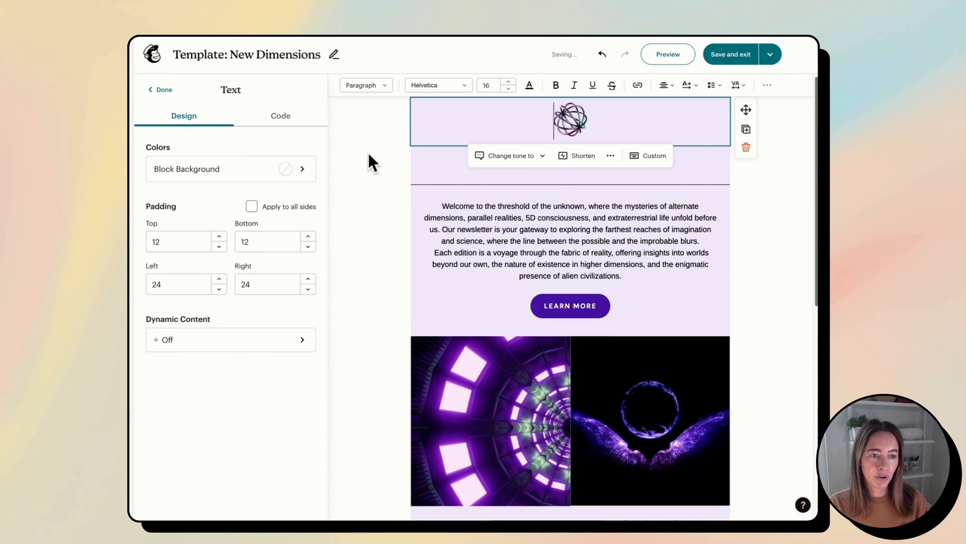
left_click(281, 115)
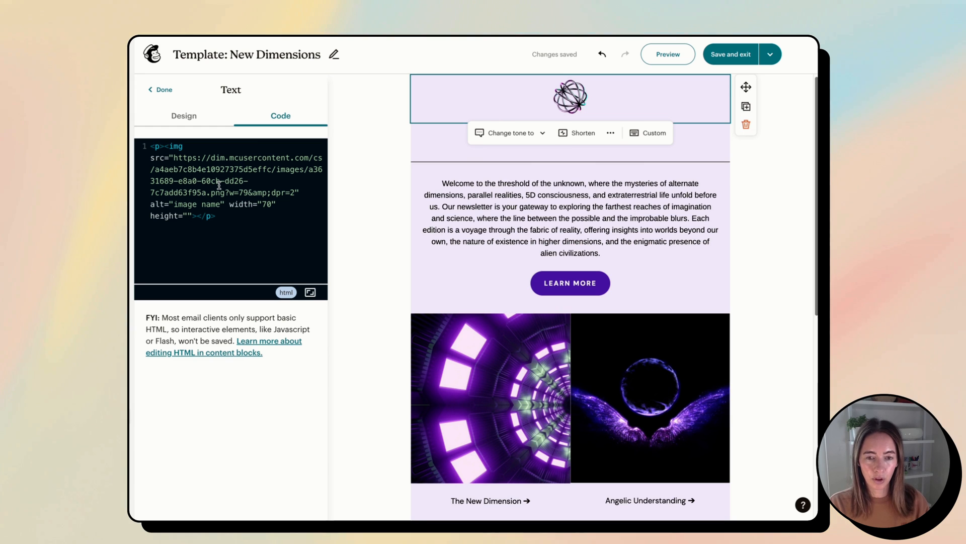
mouse_move(231, 278)
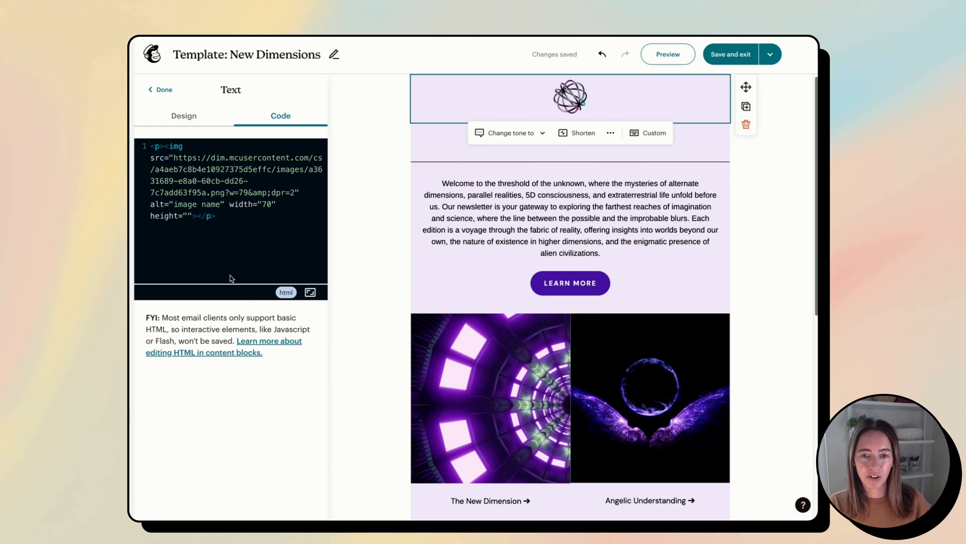